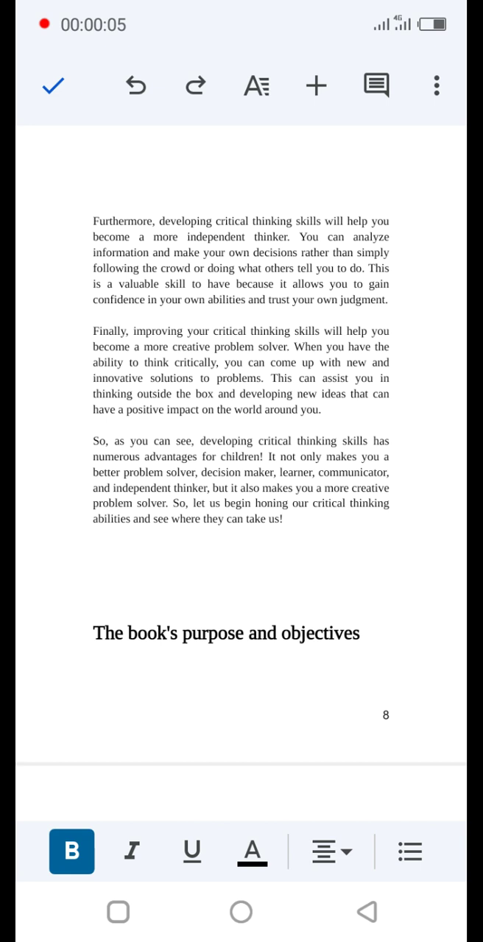
- Scroll through the playbook document to review its contents
scroll("up", 3)
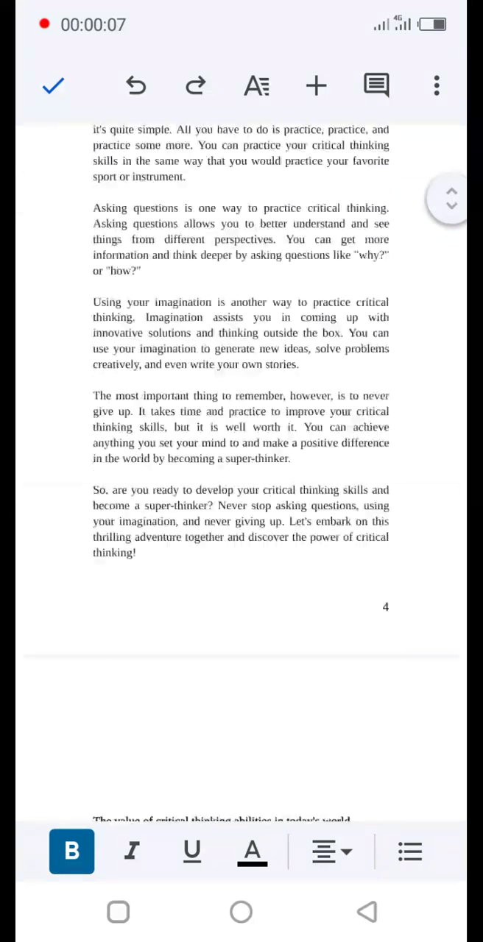
scroll("up", 3)
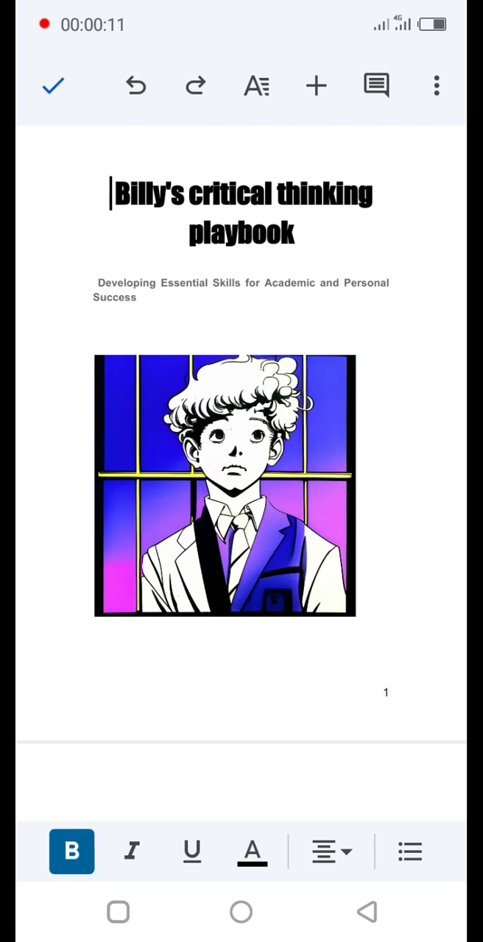
scroll("down", 3)
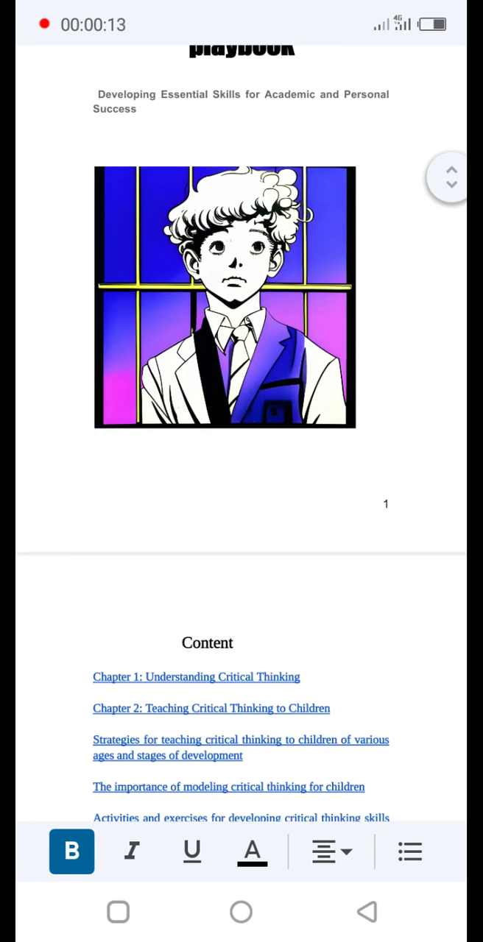
scroll("down", 3)
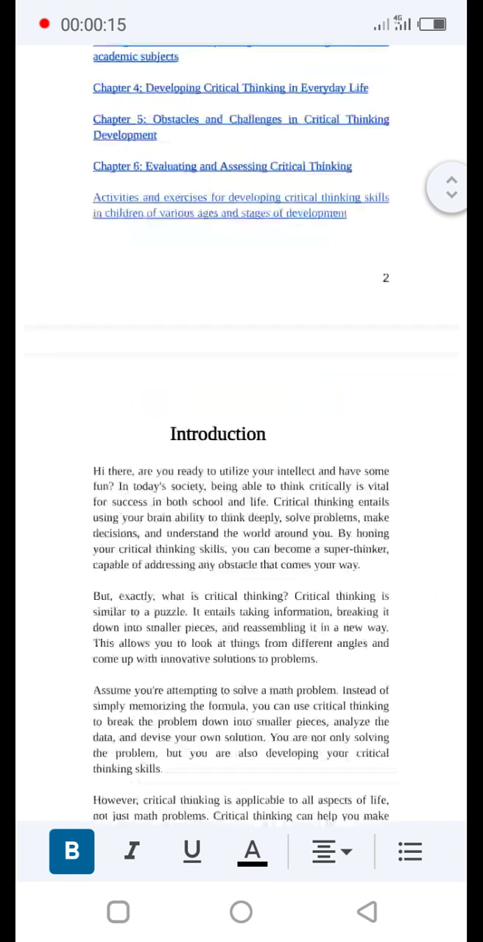
scroll("down", 3)
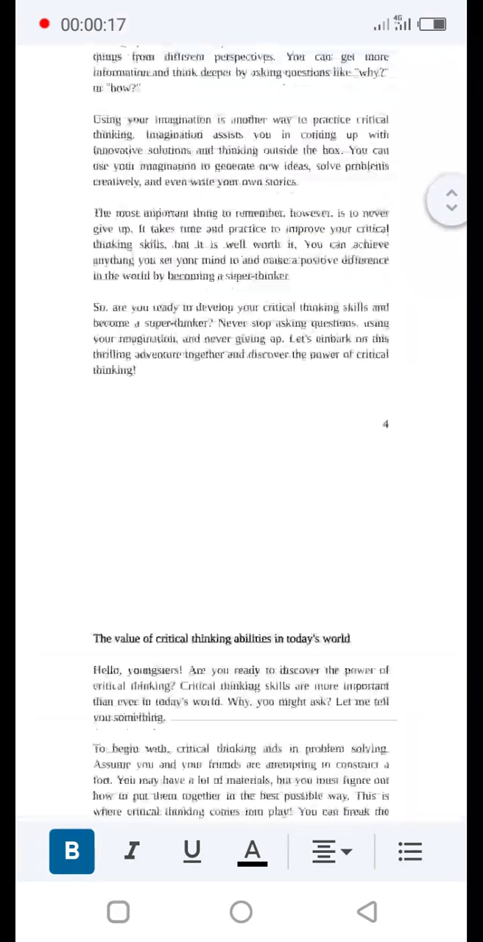
scroll("down", 3)
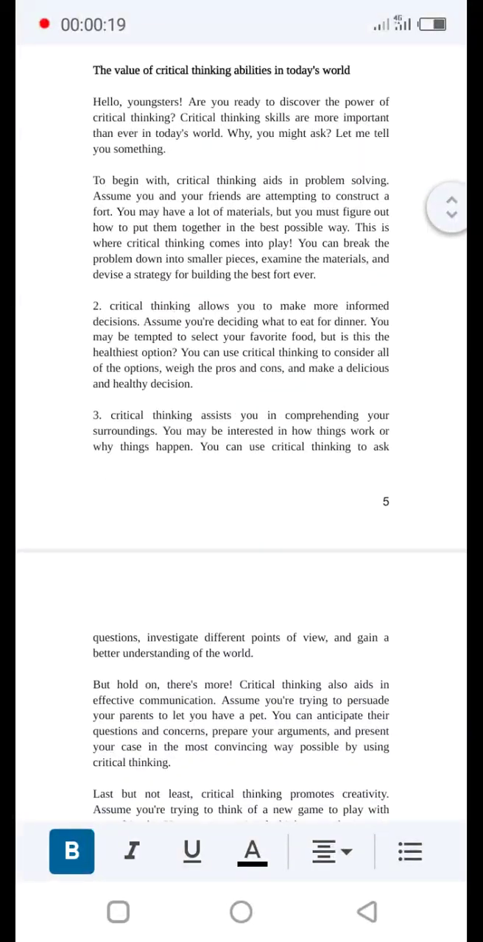
scroll("down", 3)
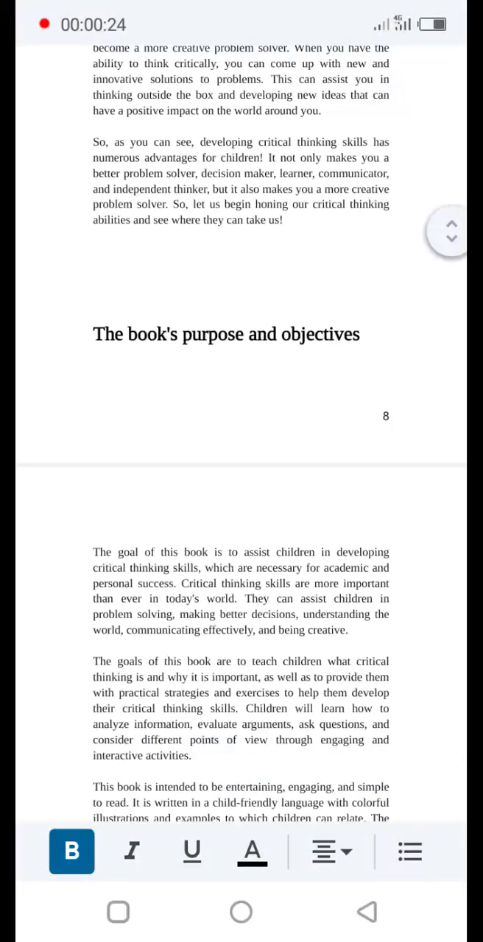
scroll("up", 3)
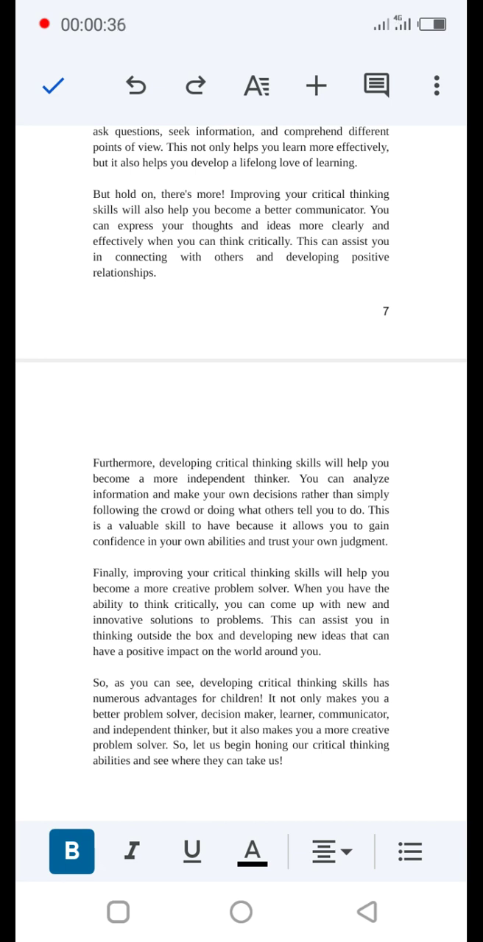
- Bring up Share & export from the document's three-dot More menu
left_click(436, 85)
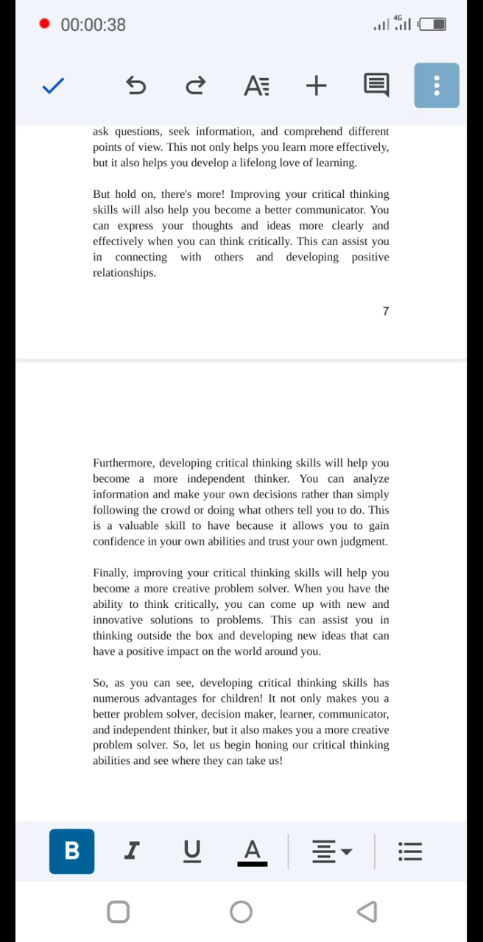
left_click(436, 86)
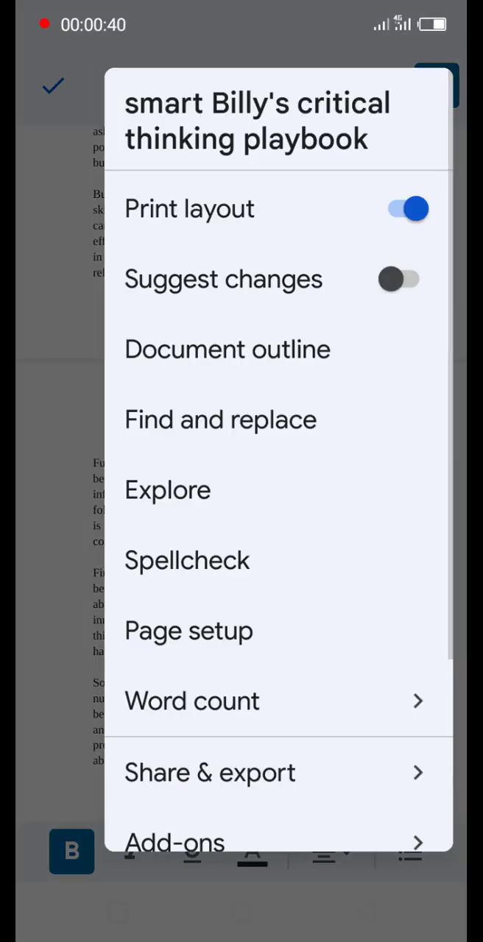
scroll("up", 3)
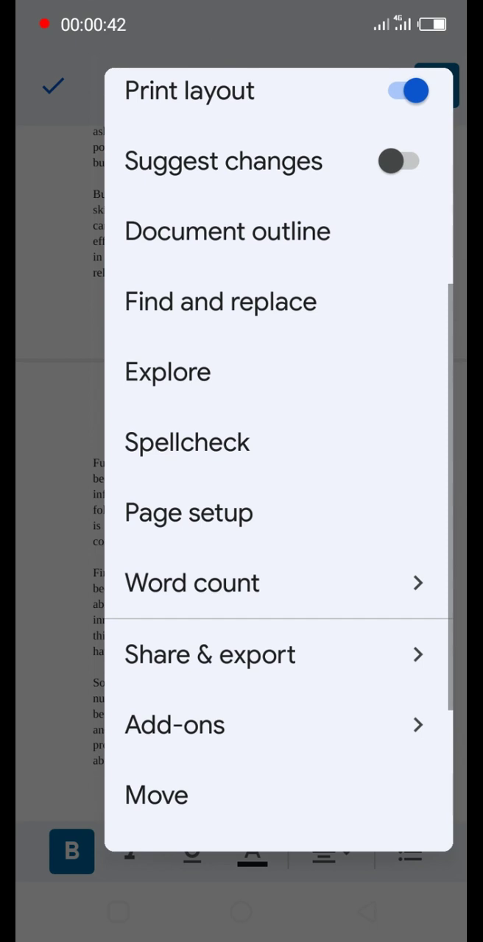
scroll("up", 3)
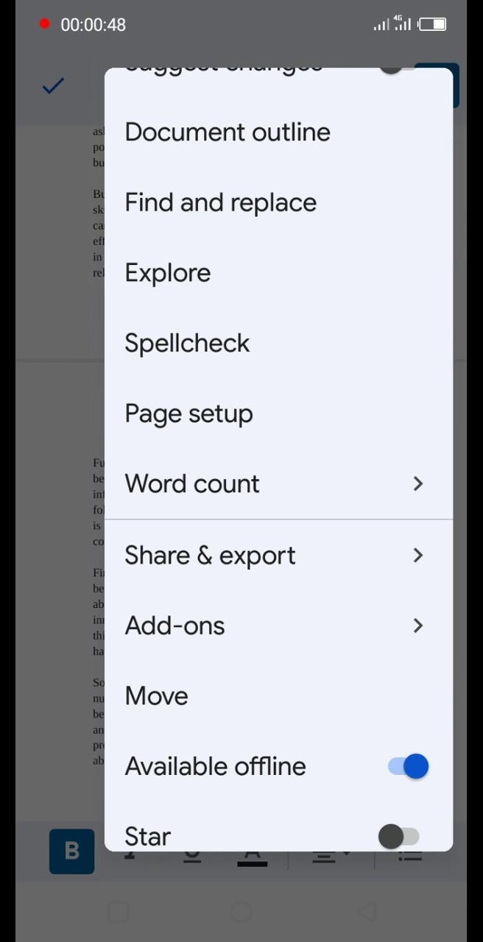
left_click(209, 555)
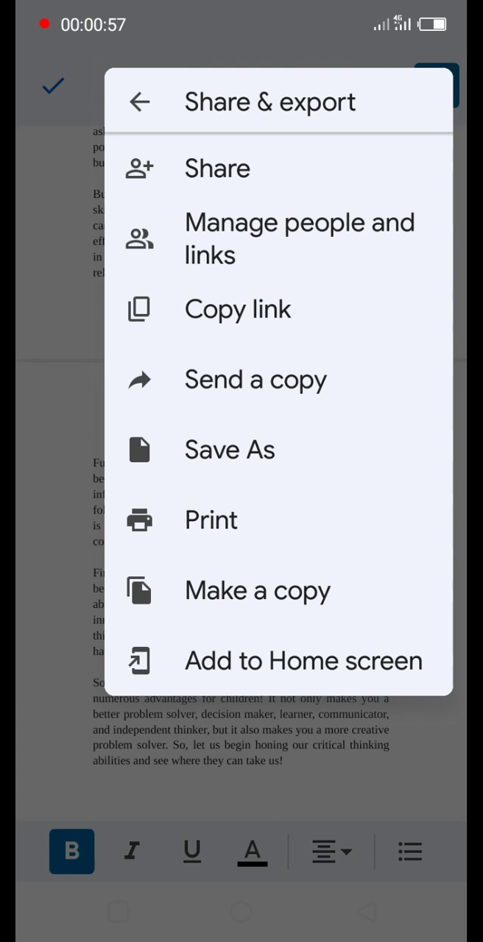
- Save a copy via Save As, browsing EPUB and PDF and confirming Web Page (.html, zipped)
left_click(230, 449)
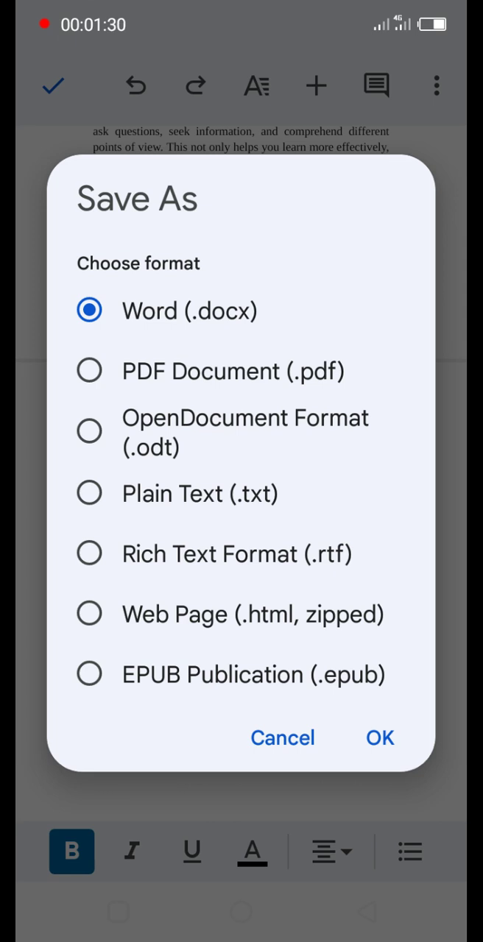
left_click(88, 674)
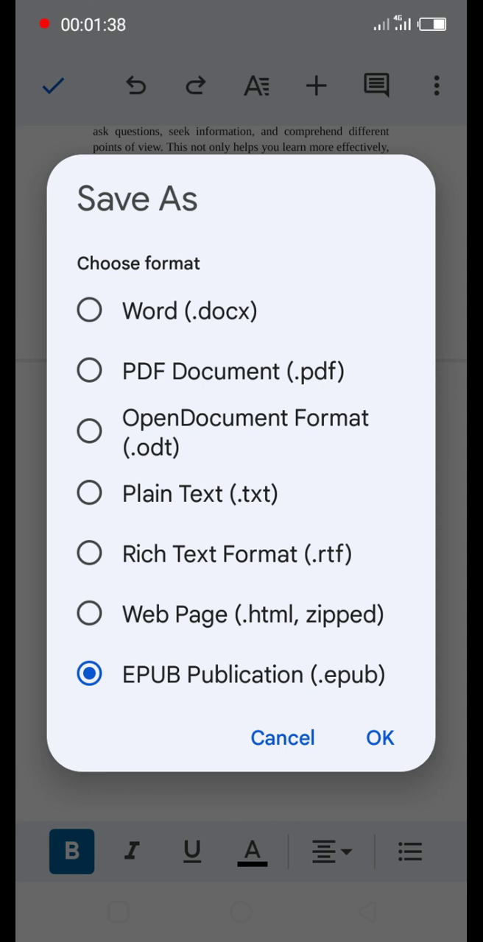
left_click(89, 614)
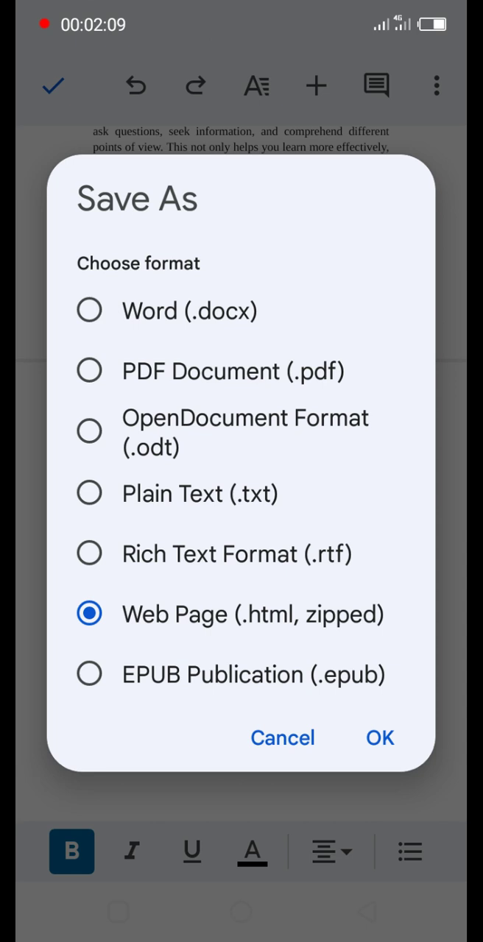
left_click(88, 371)
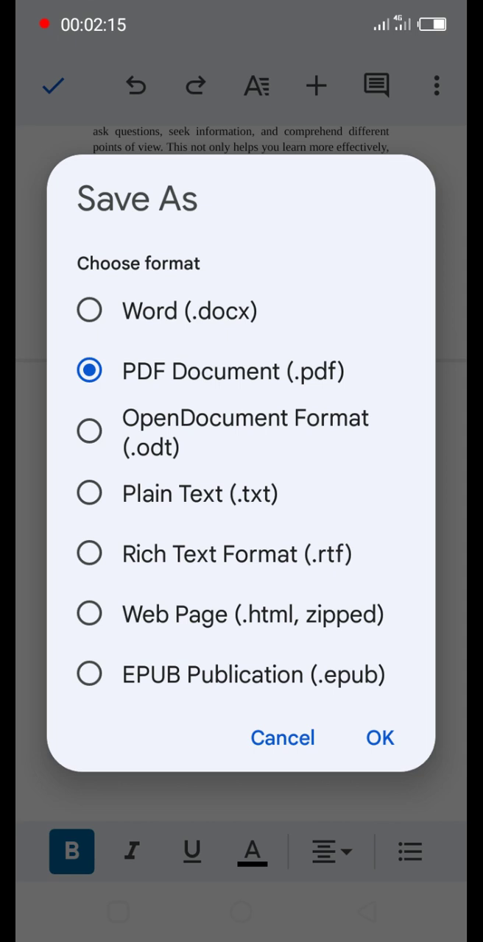
left_click(88, 614)
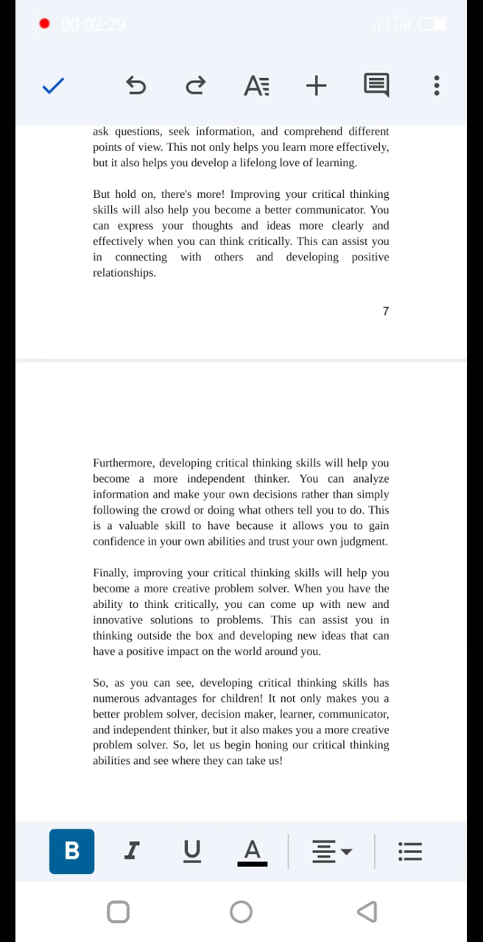
- Open the exported zip from its notification in the Drive previewer
left_click(53, 86)
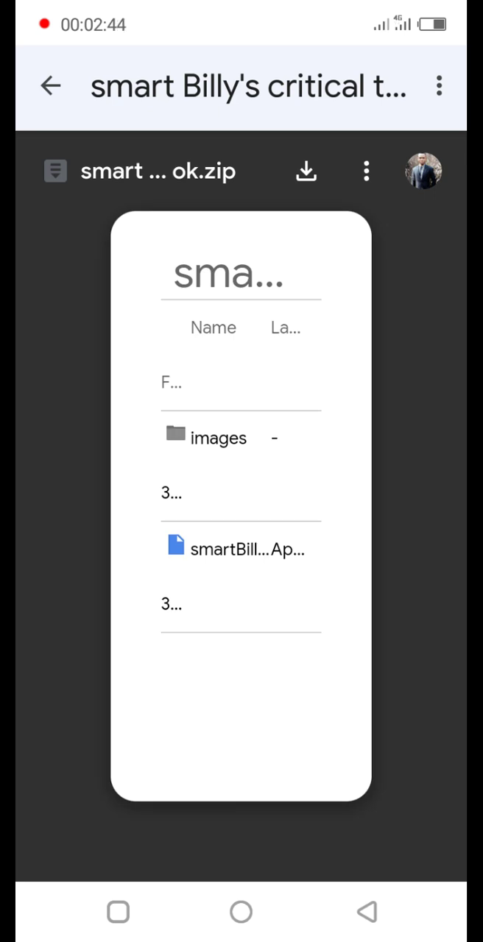
- Look inside the archive's images folder, return to its top level and start the zip download
left_click(218, 437)
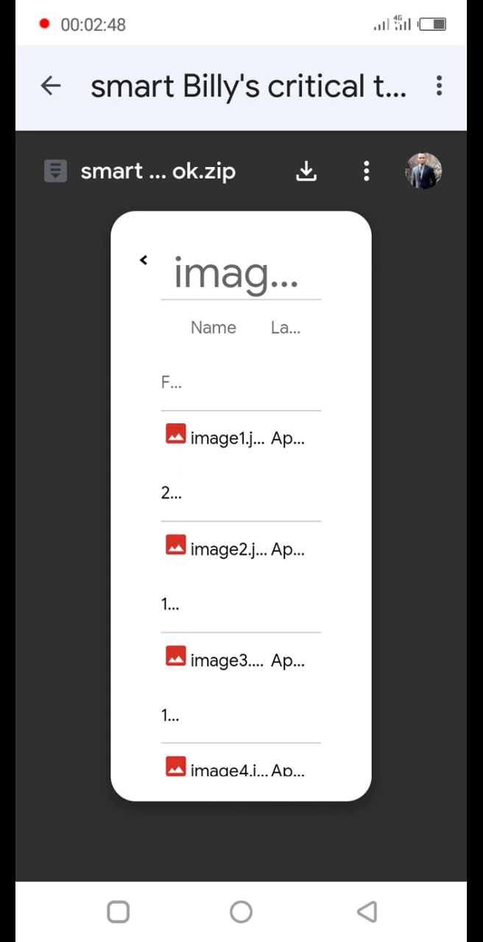
left_click(145, 260)
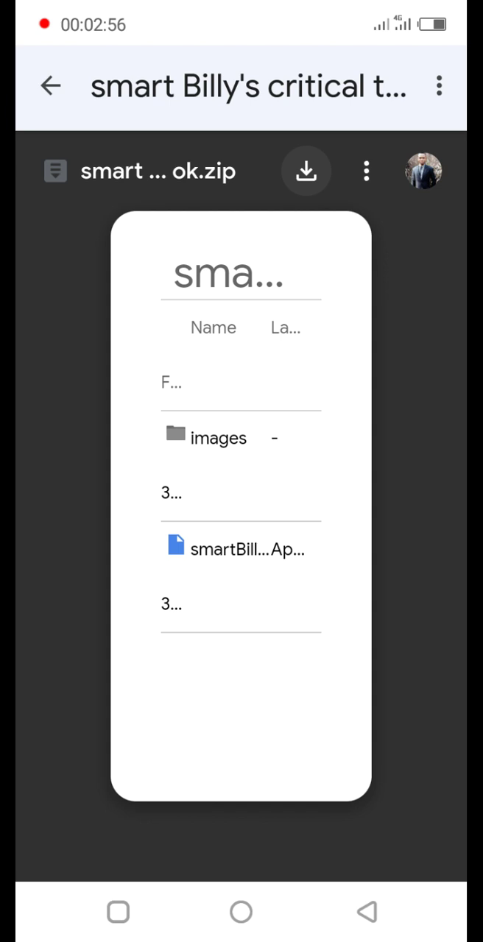
left_click(247, 551)
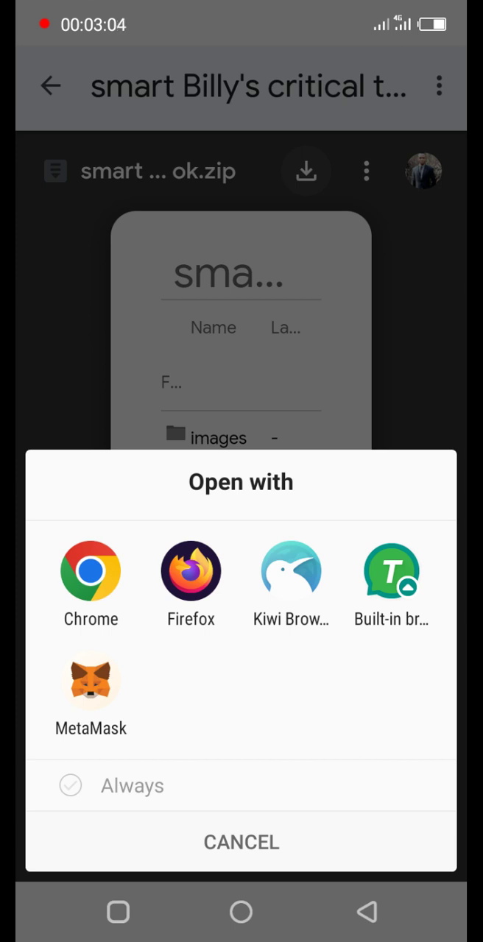
left_click(91, 572)
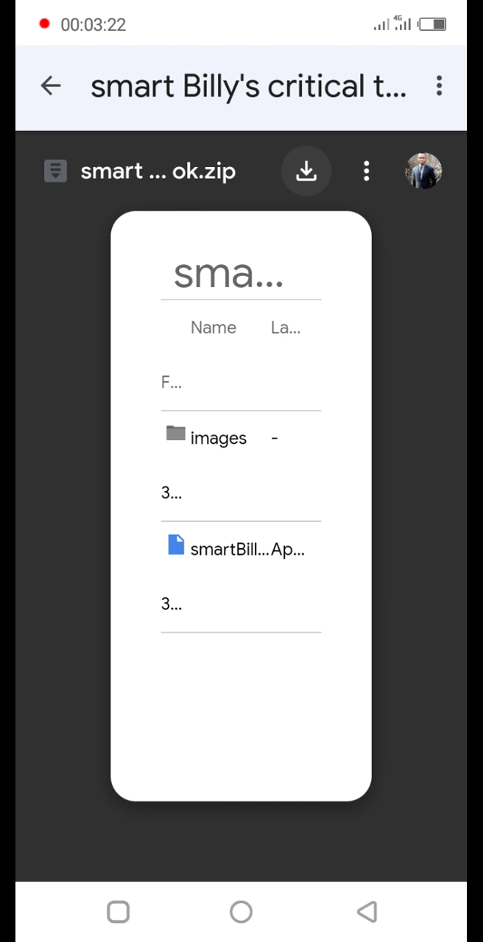
- Download the zip through Chrome with the chosen account and view it in Downloads
left_click(247, 550)
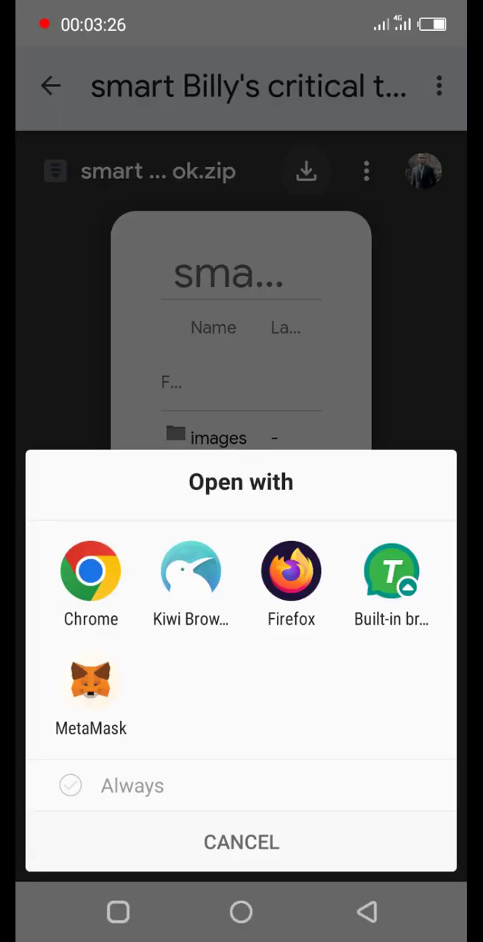
left_click(92, 571)
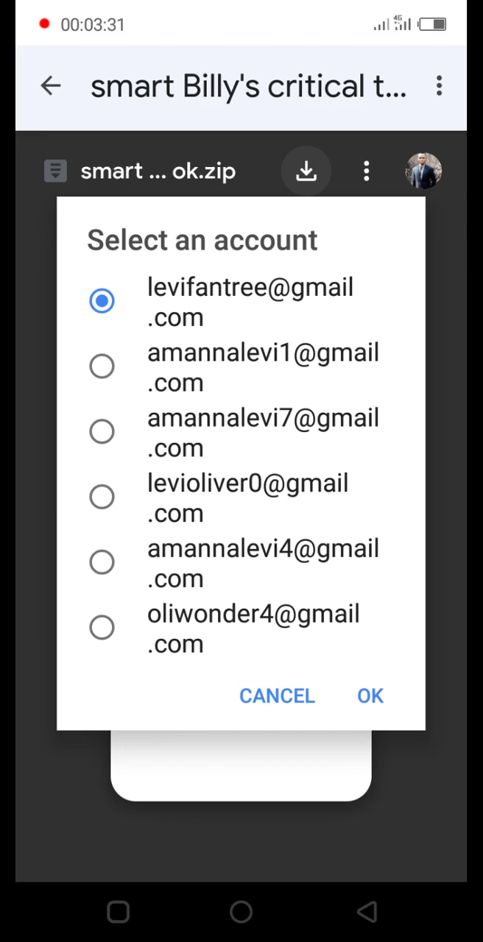
left_click(370, 695)
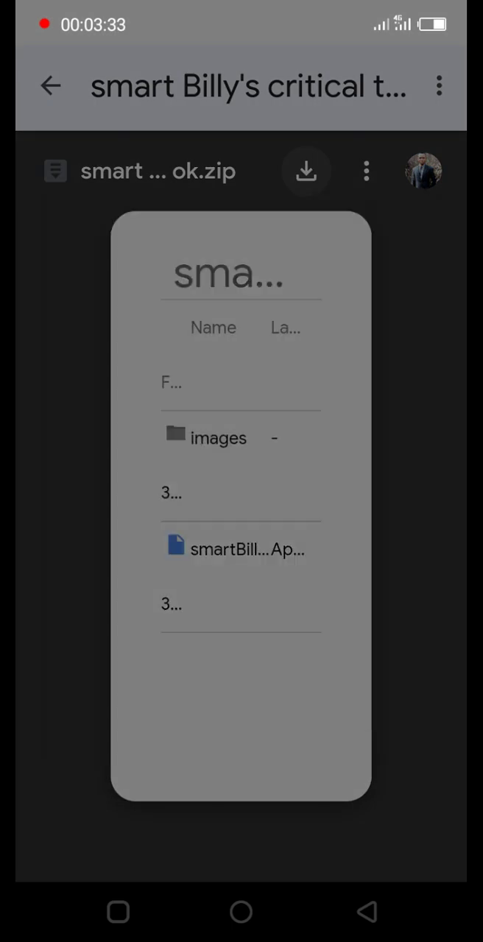
left_click(246, 547)
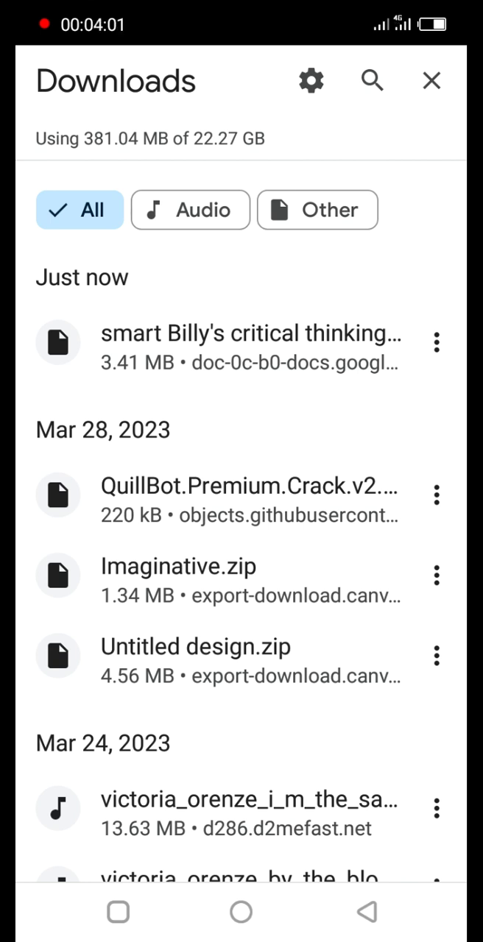
- Close Downloads and go back through the zip preview to the playbook in Google Docs
left_click(431, 79)
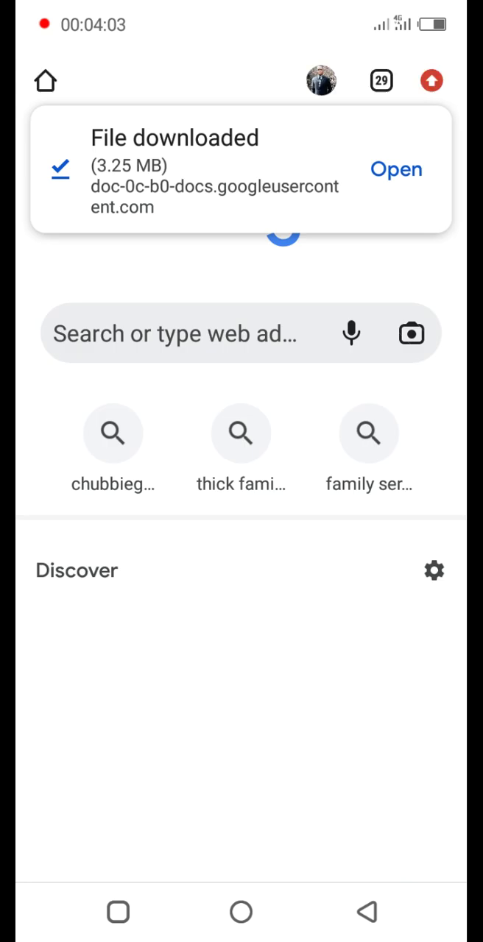
left_click(396, 169)
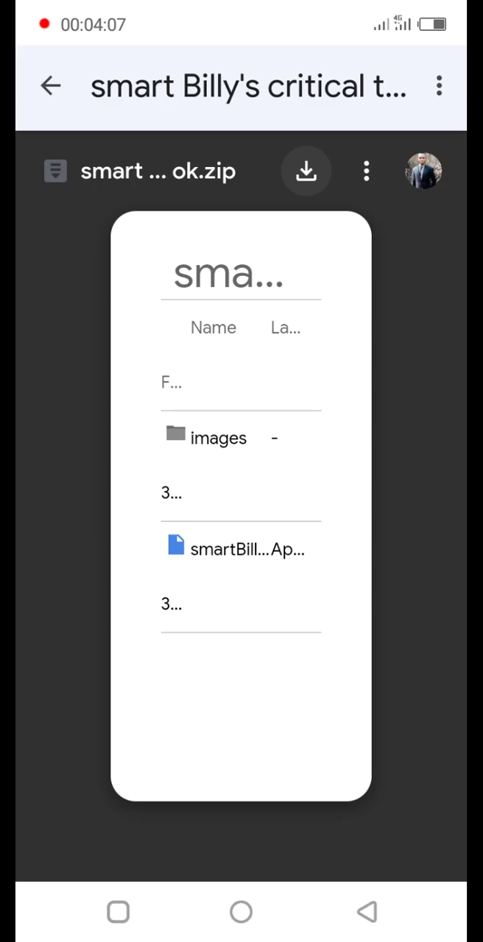
left_click(236, 548)
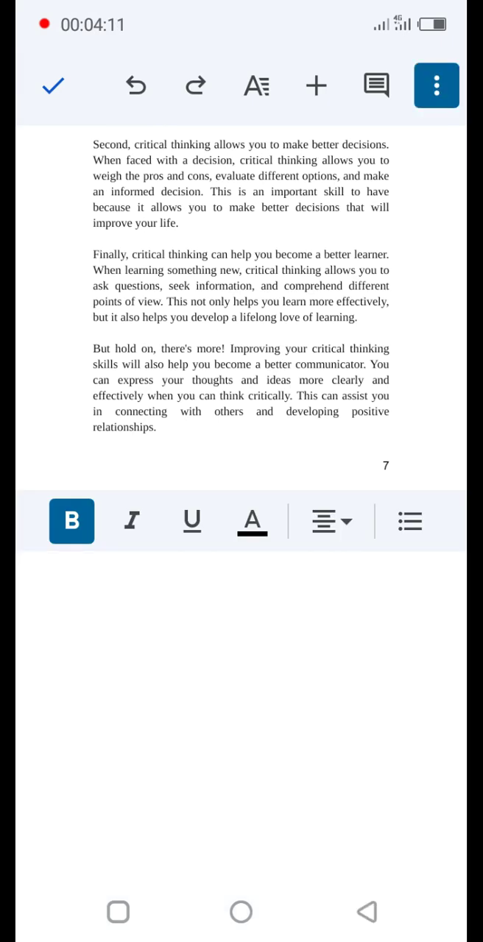
- Save a copy of the playbook as PDF Document (.pdf) via Share & export > Save As
left_click(436, 85)
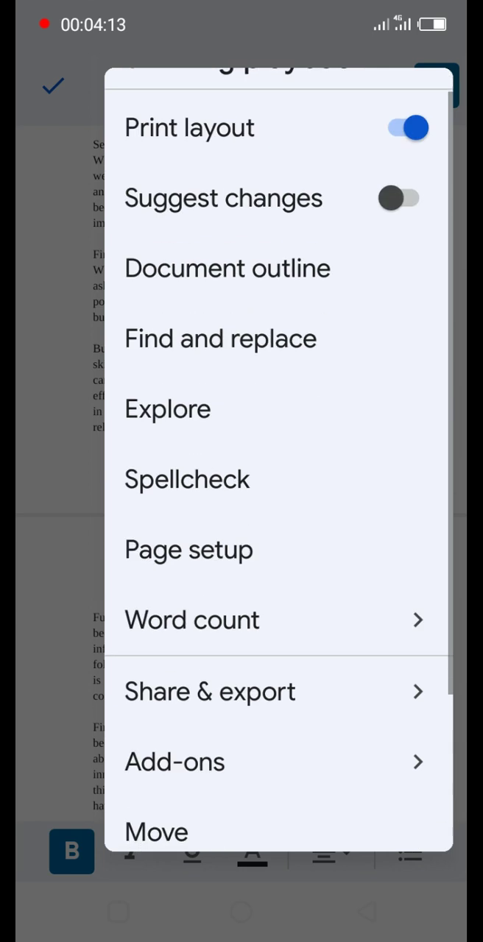
left_click(209, 692)
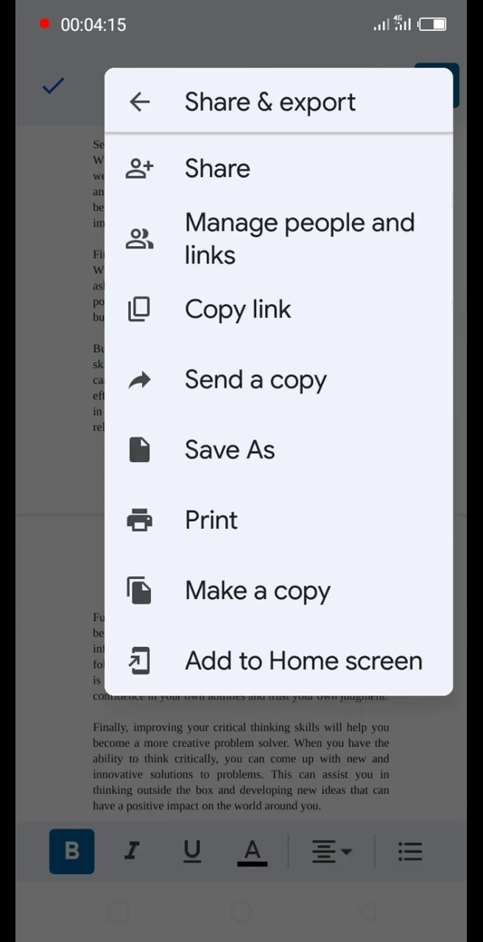
left_click(229, 450)
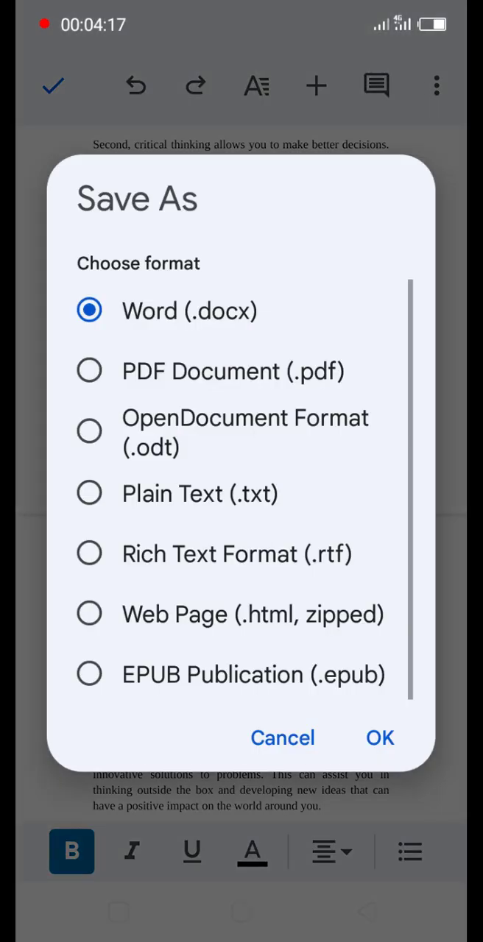
left_click(88, 371)
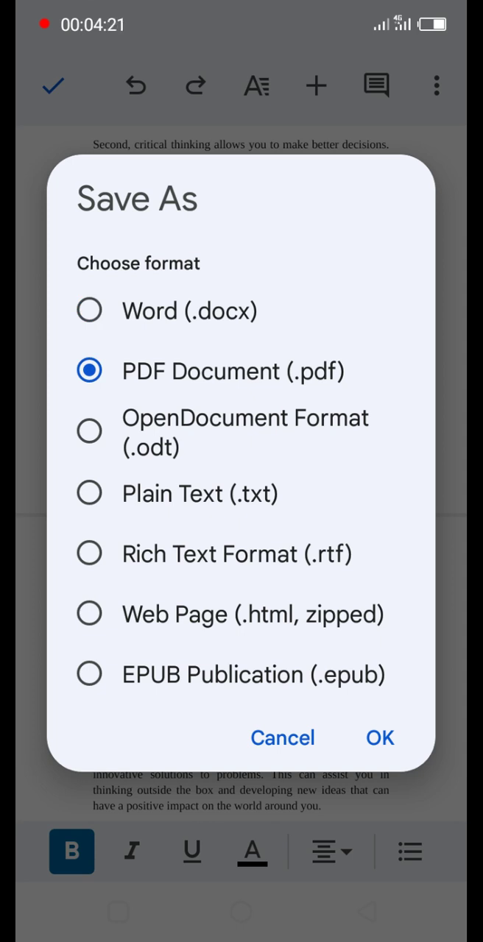
left_click(90, 614)
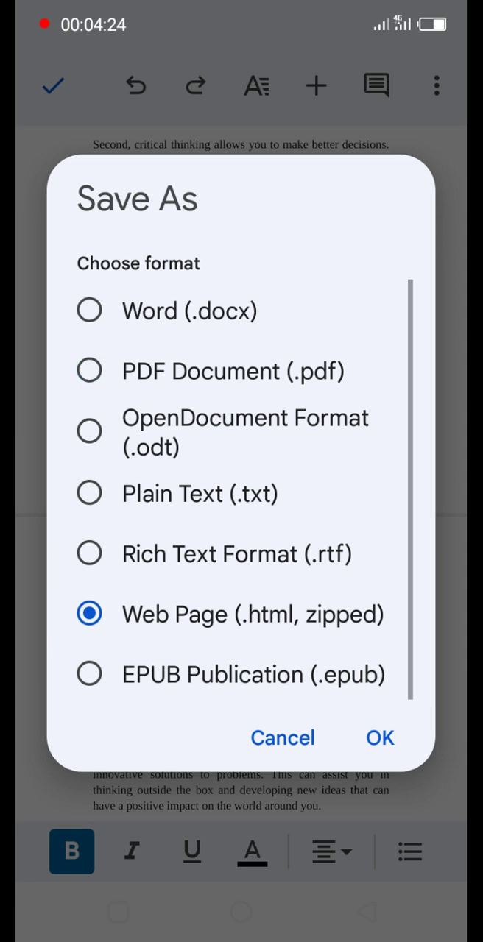
left_click(88, 371)
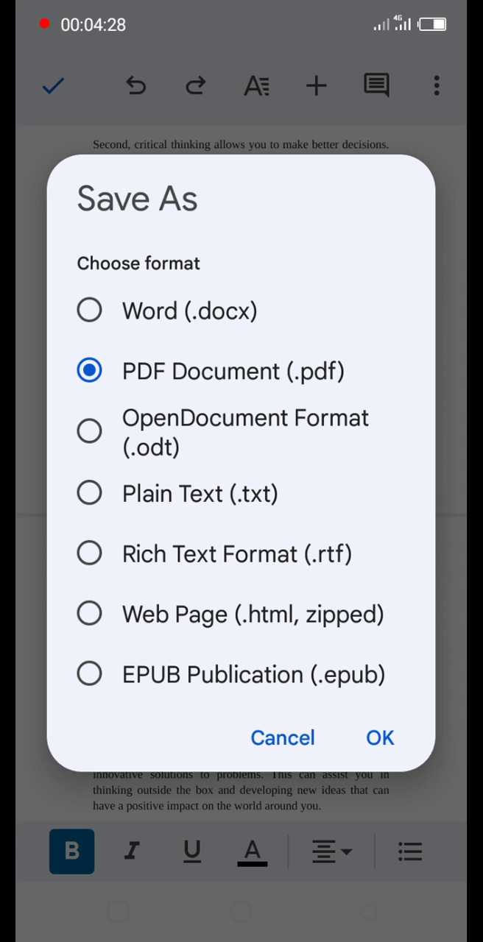
left_click(283, 738)
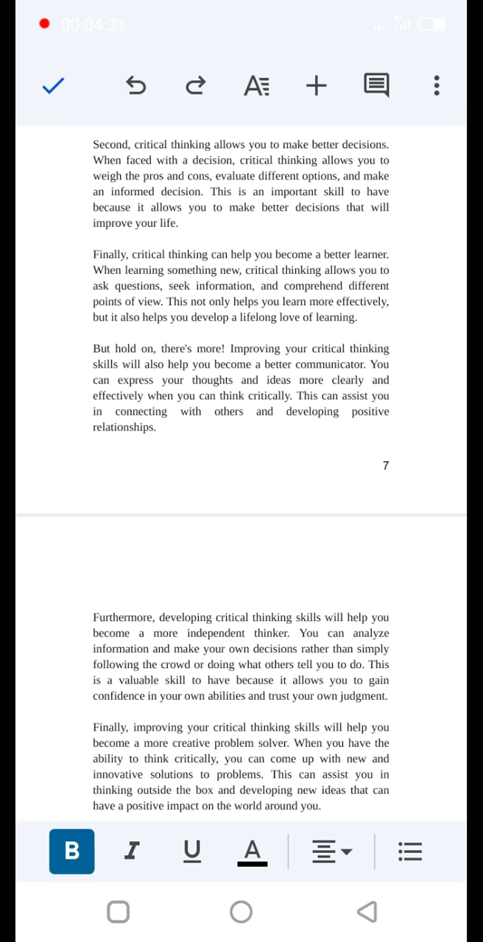
- Open the exported PDF from its notification, showing the 80-page title page
left_click(53, 86)
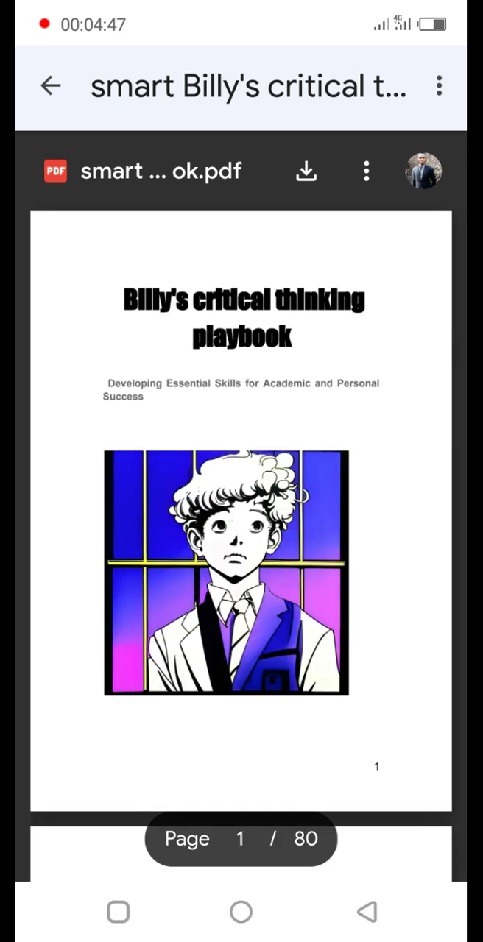
- Download the playbook PDF through Chrome and return to its Drive preview
scroll("down", 3)
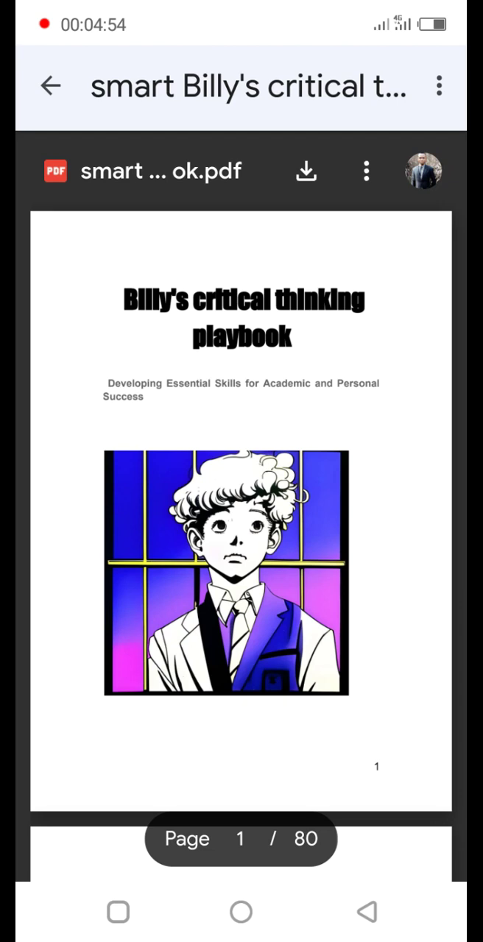
left_click(305, 171)
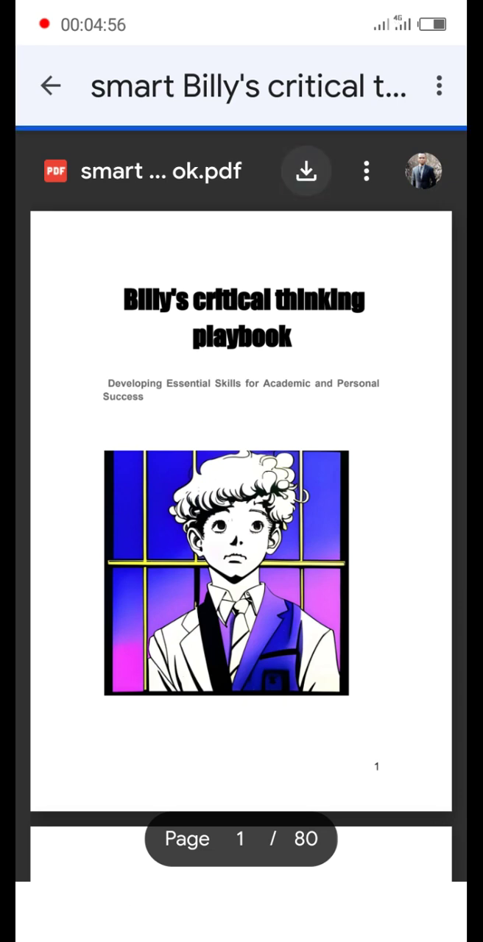
left_click(305, 171)
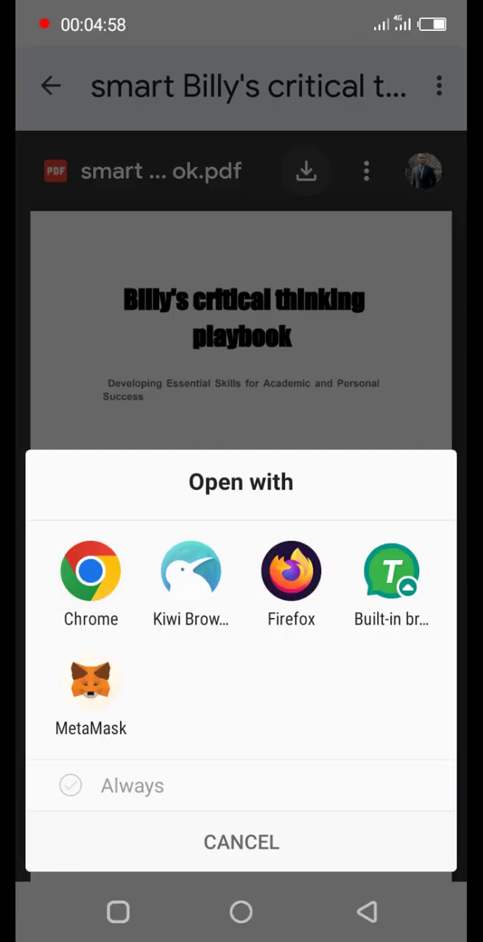
left_click(91, 571)
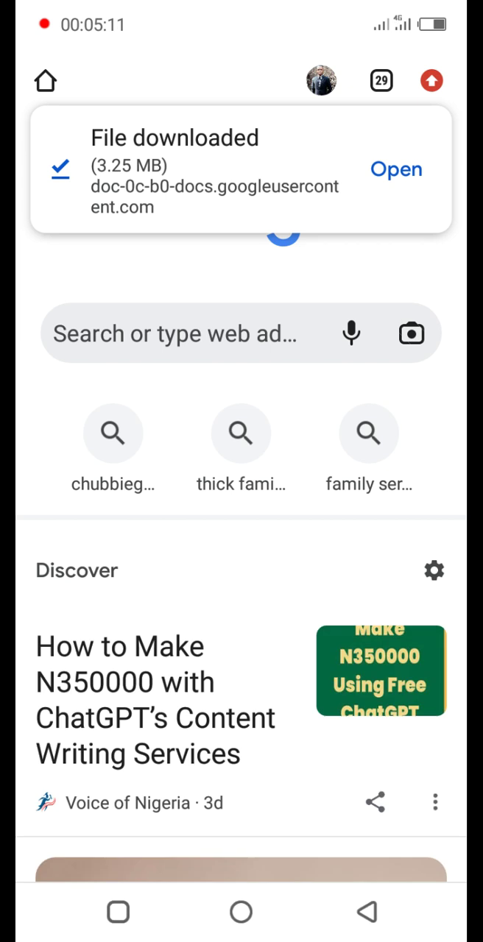
left_click(396, 170)
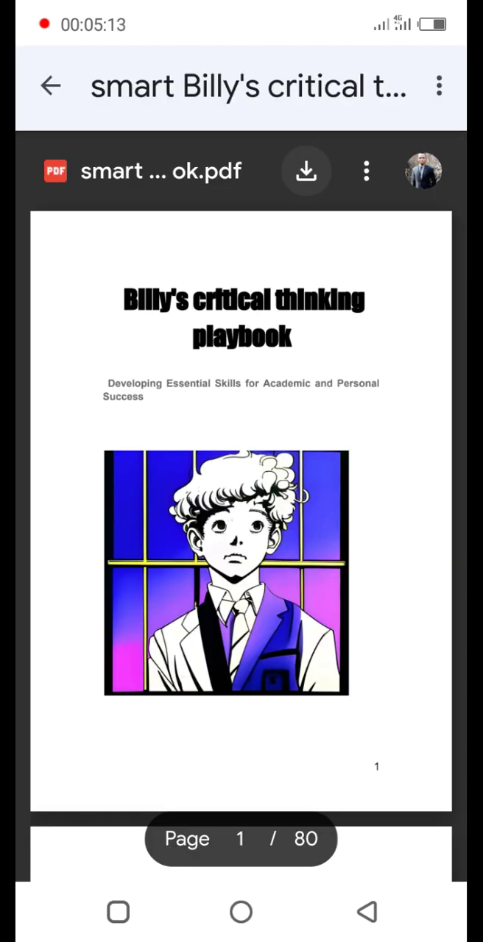